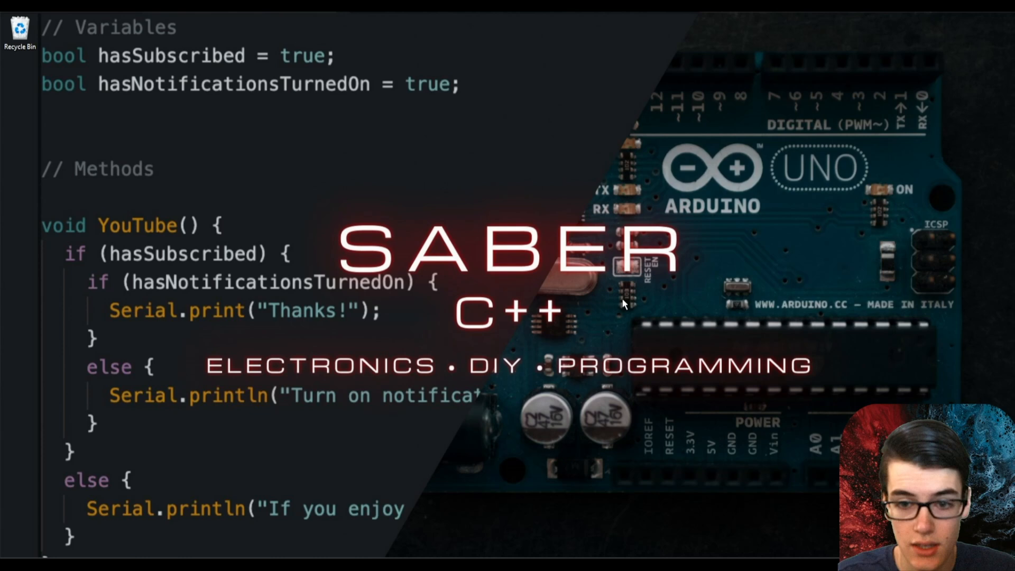
{"action": "mouse_move", "coordinate": [737, 399]}
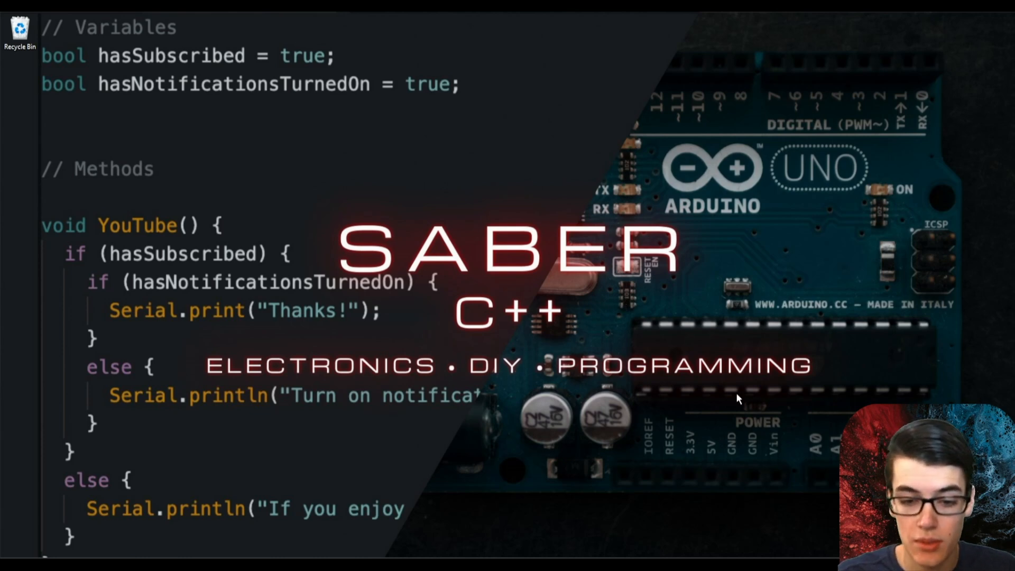
Step: Download the 32-bit Kali ARM image for Raspberry Pi 2, 3, 4 and 400
{"action": "left_click", "coordinate": [739, 398]}
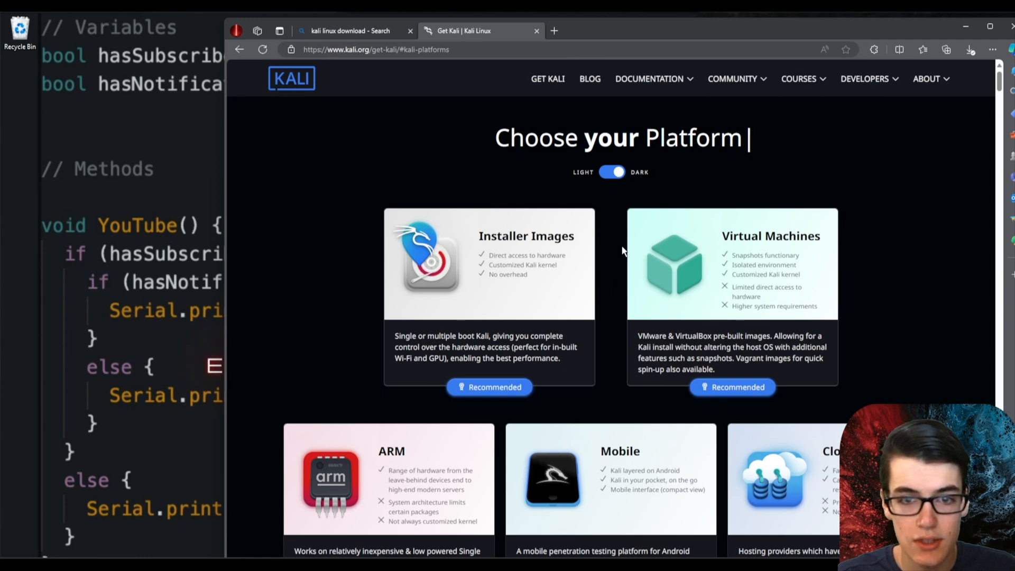
{"action": "scroll", "scroll_direction": "down", "scroll_amount": 3}
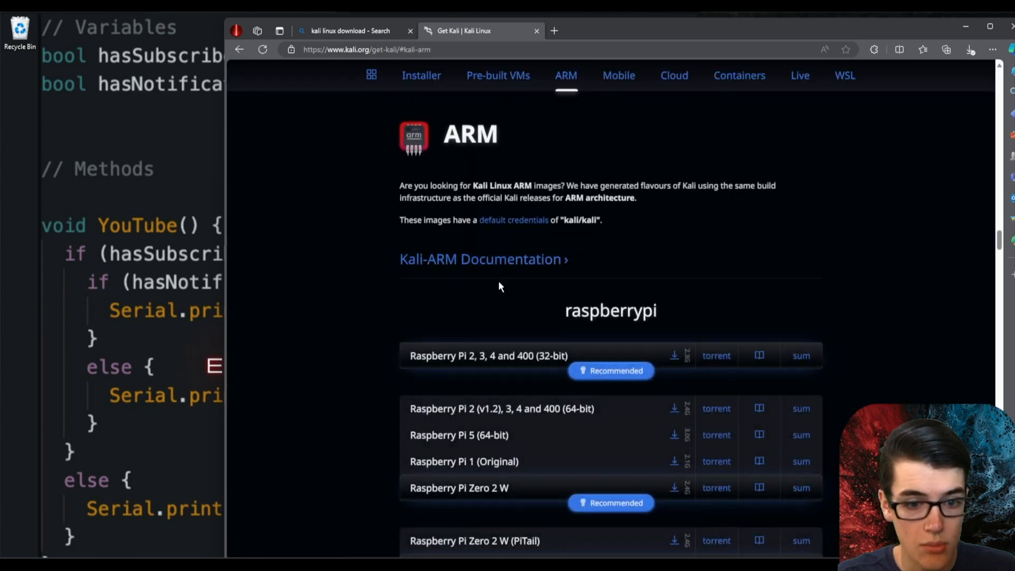
{"action": "left_click", "coordinate": [674, 206]}
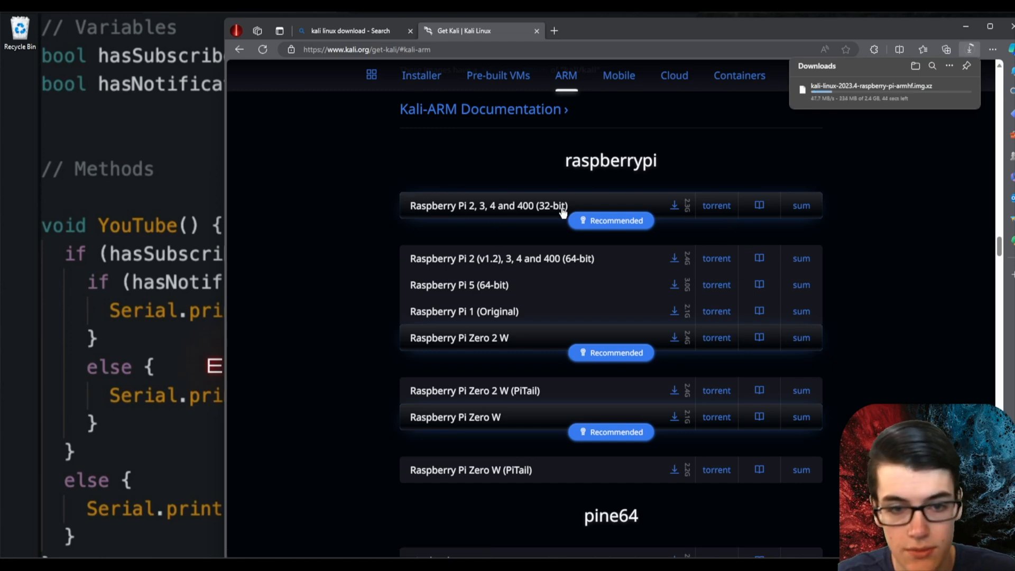
{"action": "mouse_move", "coordinate": [779, 149]}
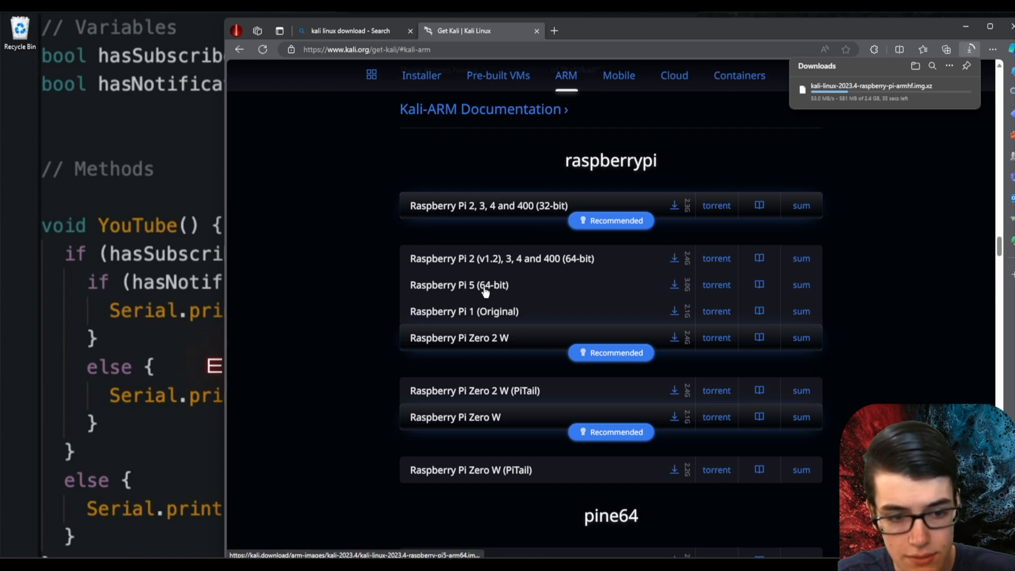
{"action": "mouse_move", "coordinate": [499, 292]}
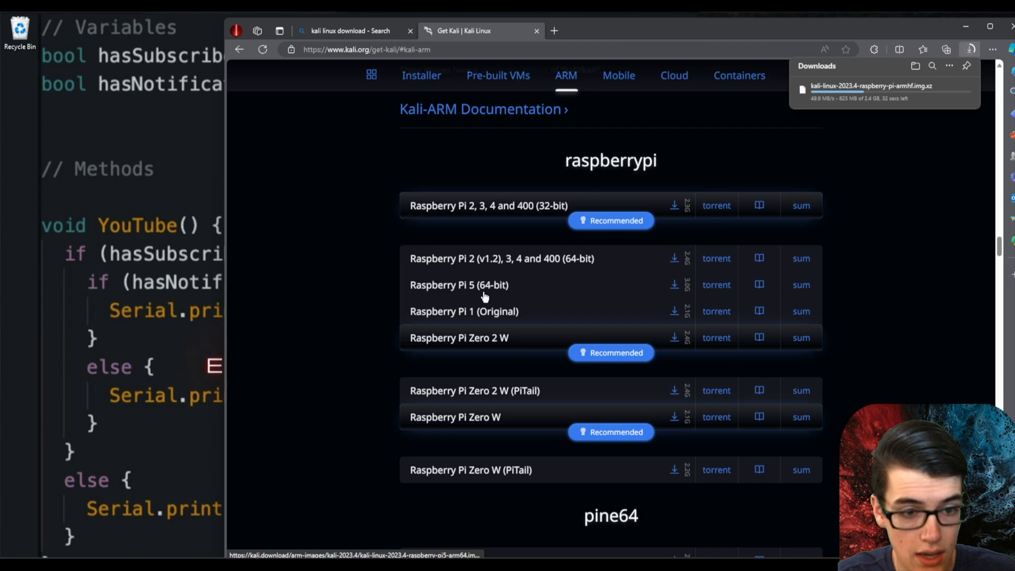
{"action": "scroll", "scroll_direction": "down", "scroll_amount": 3}
{"action": "type", "text": "balena etcher"}
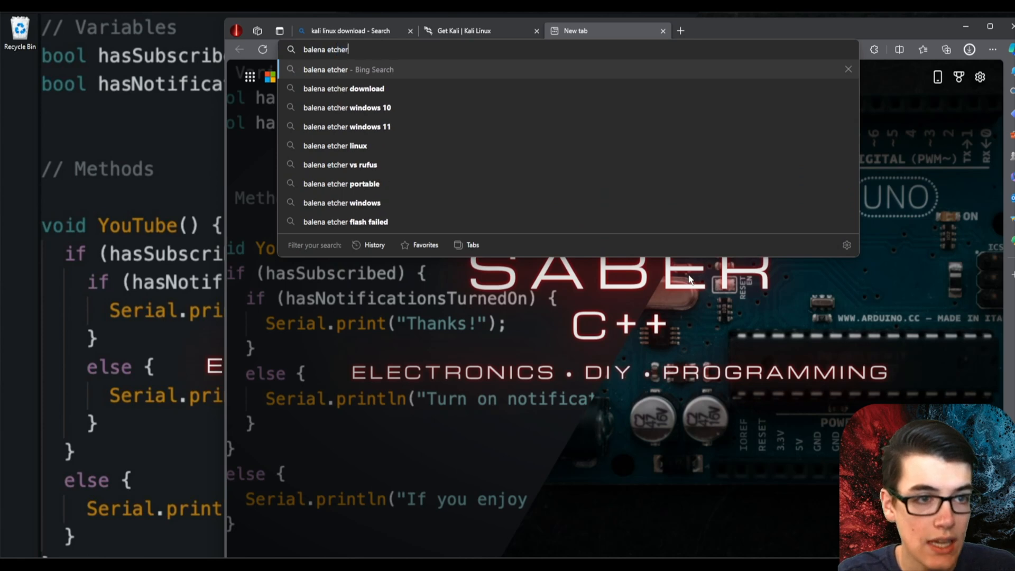
Step: Download the Windows Etcher installer from etcher.balena.io and install it, accepting the license
{"action": "left_click", "coordinate": [344, 89]}
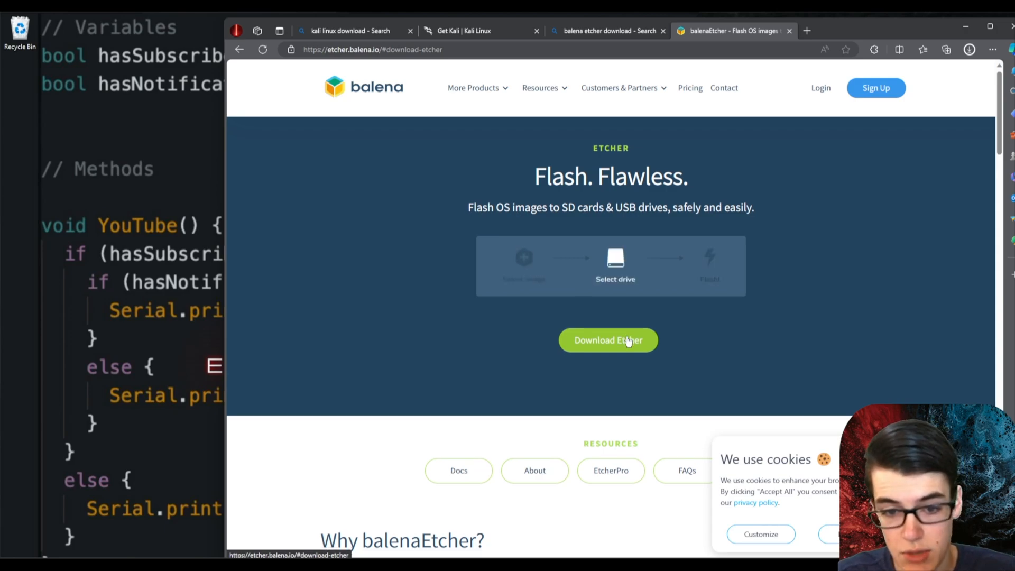
{"action": "left_click", "coordinate": [609, 340]}
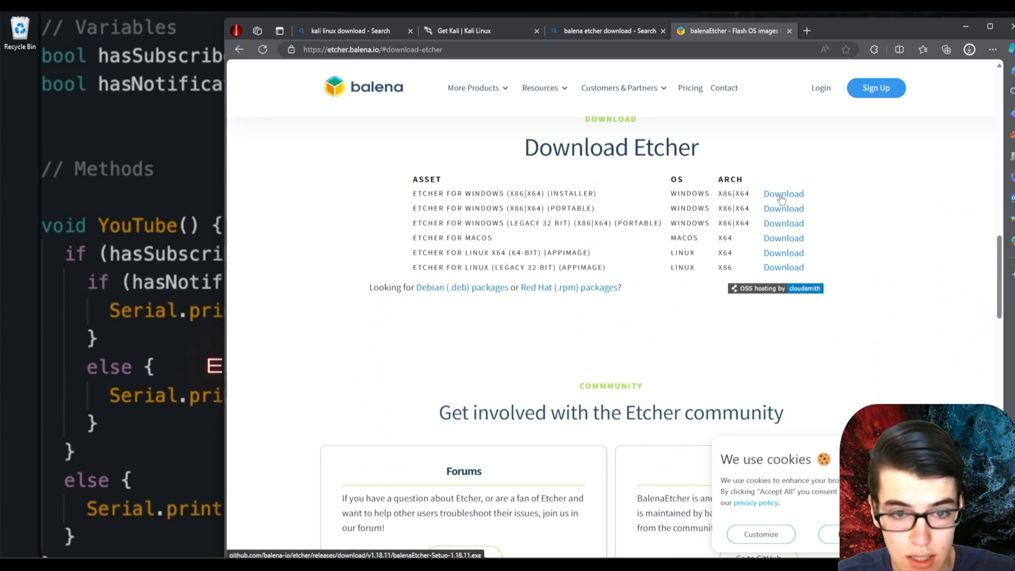
{"action": "left_click", "coordinate": [971, 49]}
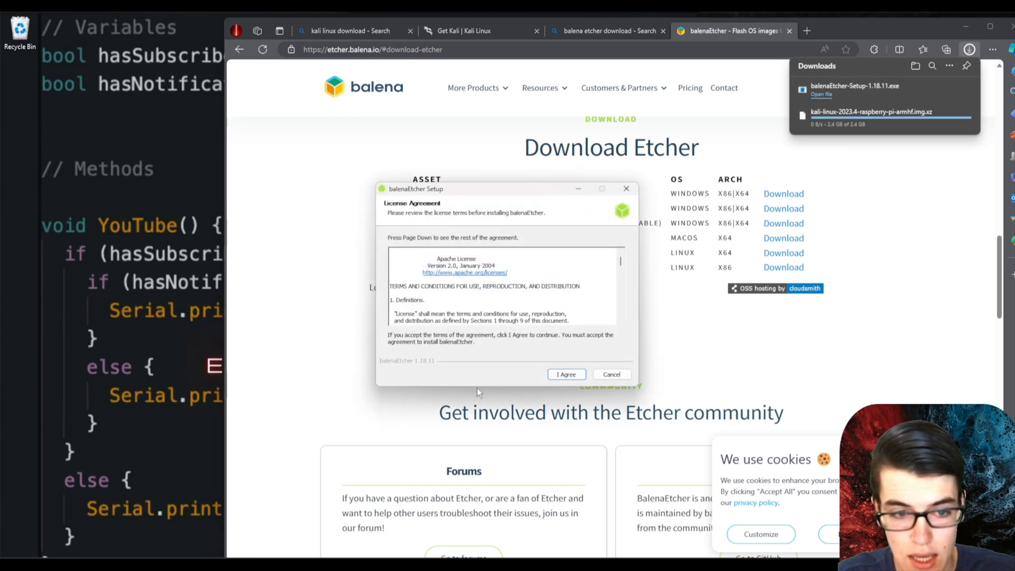
{"action": "left_click", "coordinate": [566, 375]}
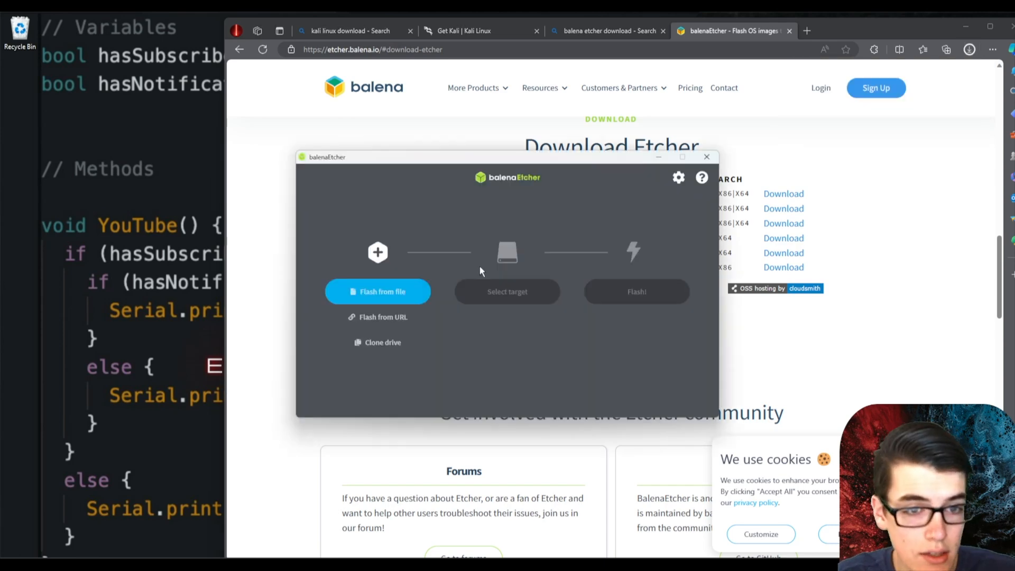
{"action": "mouse_move", "coordinate": [456, 268]}
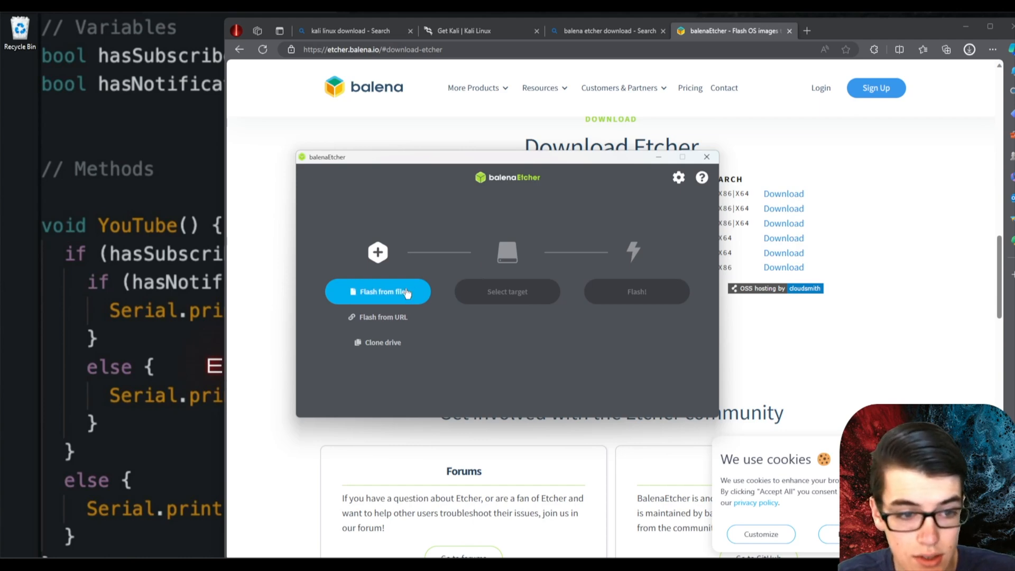
Step: Load the kali-linux Raspberry Pi img.xz from Downloads via Flash from file
{"action": "left_click", "coordinate": [378, 291]}
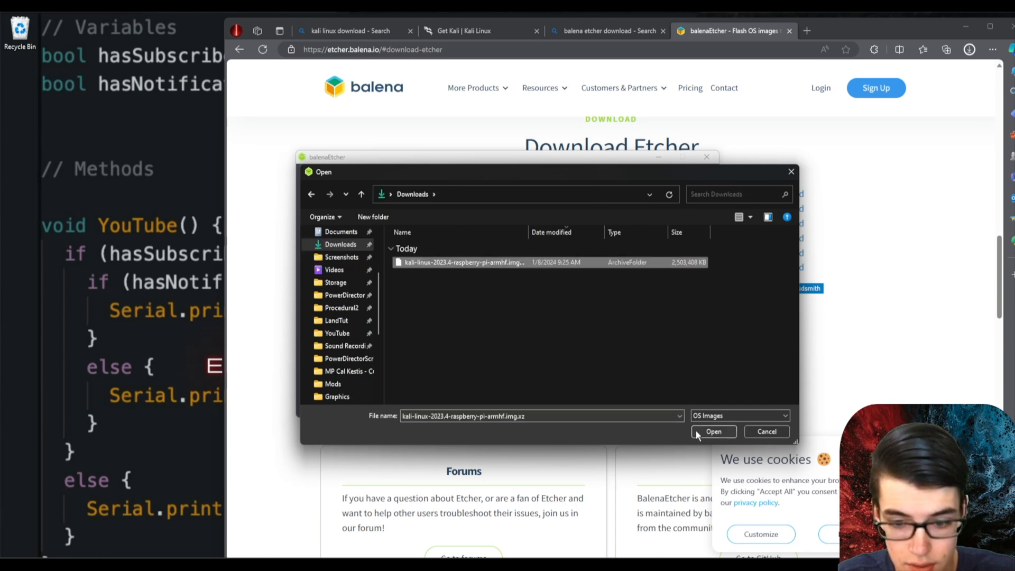
{"action": "left_click", "coordinate": [715, 432]}
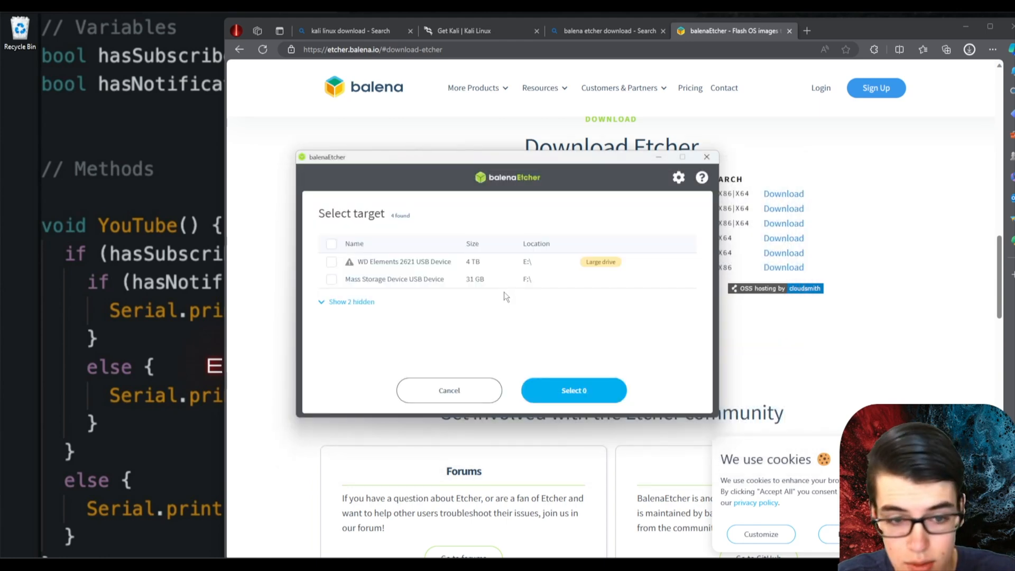
{"action": "mouse_move", "coordinate": [477, 316]}
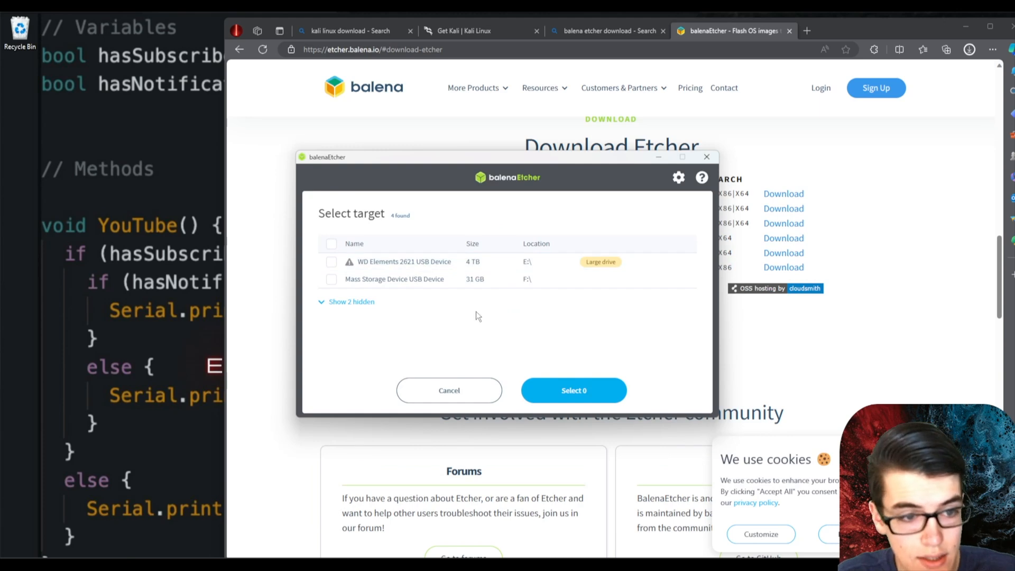
{"action": "mouse_move", "coordinate": [413, 281]}
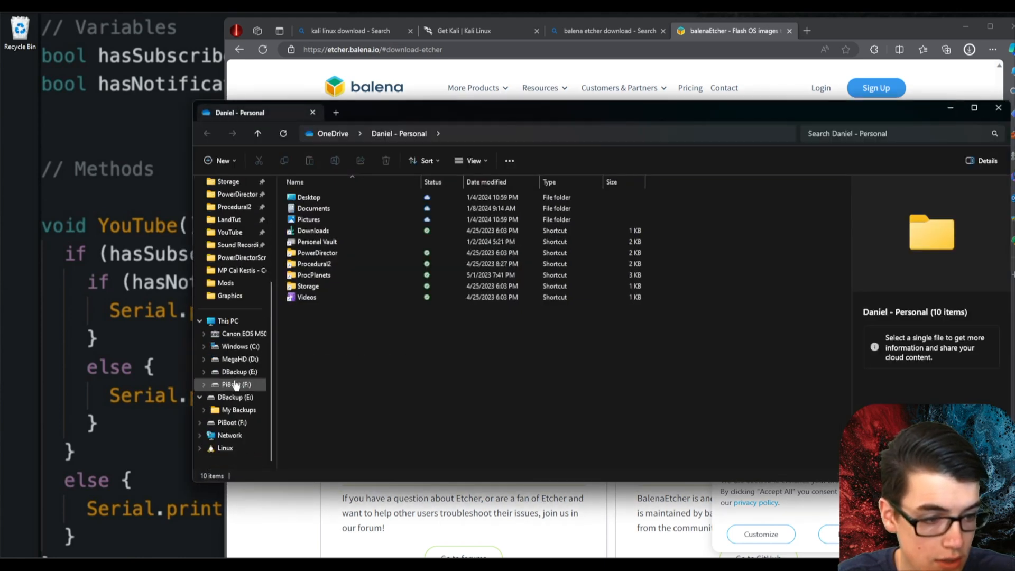
Step: Open the PiBoot (F:) drive in File Explorer's navigation pane
{"action": "left_click", "coordinate": [236, 384]}
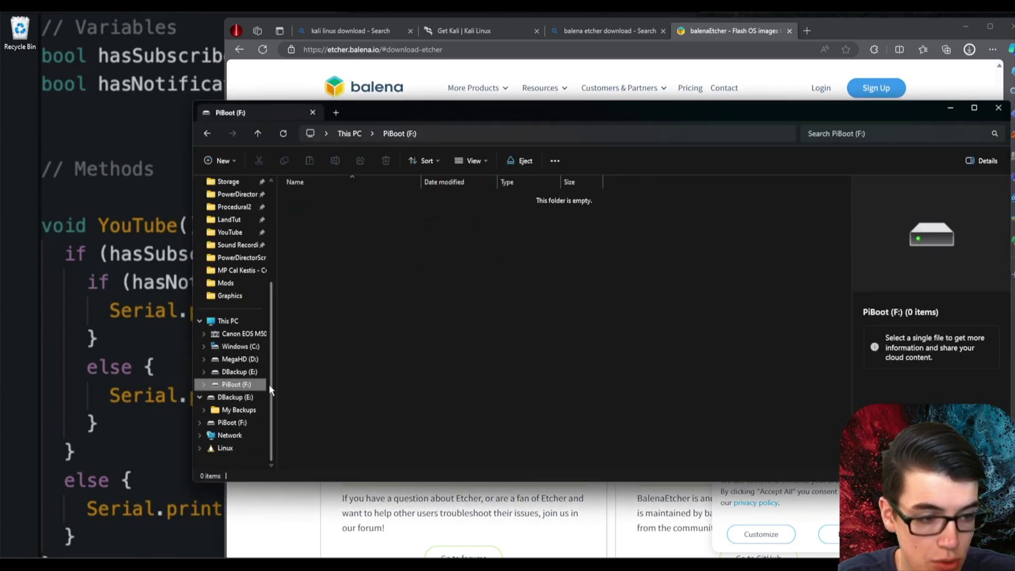